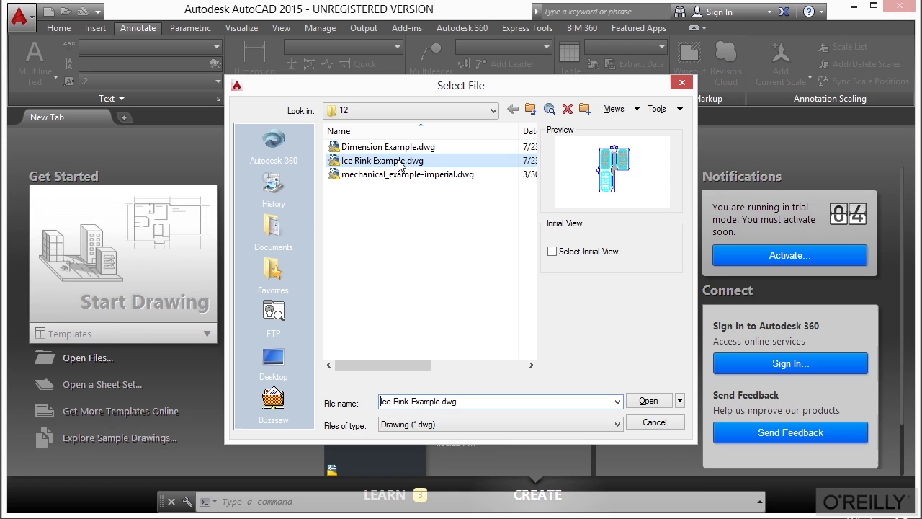
# - Open Ice Rink Example.dwg and display its Layout1 sheet
pyautogui.click(647, 400)
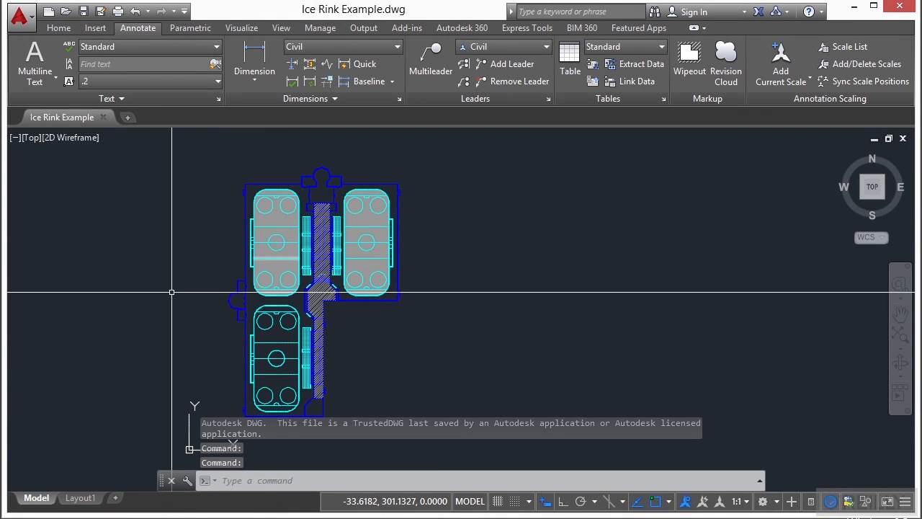
pyautogui.click(79, 498)
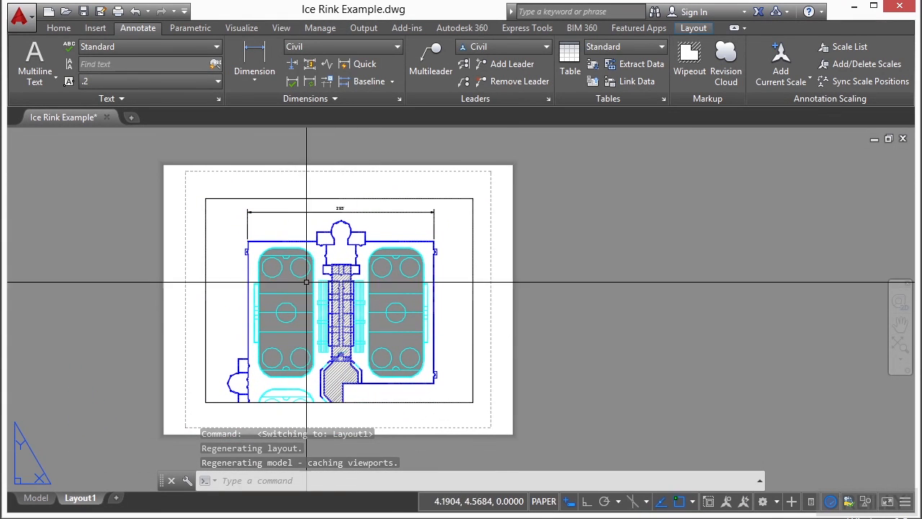
pyautogui.moveTo(370, 303)
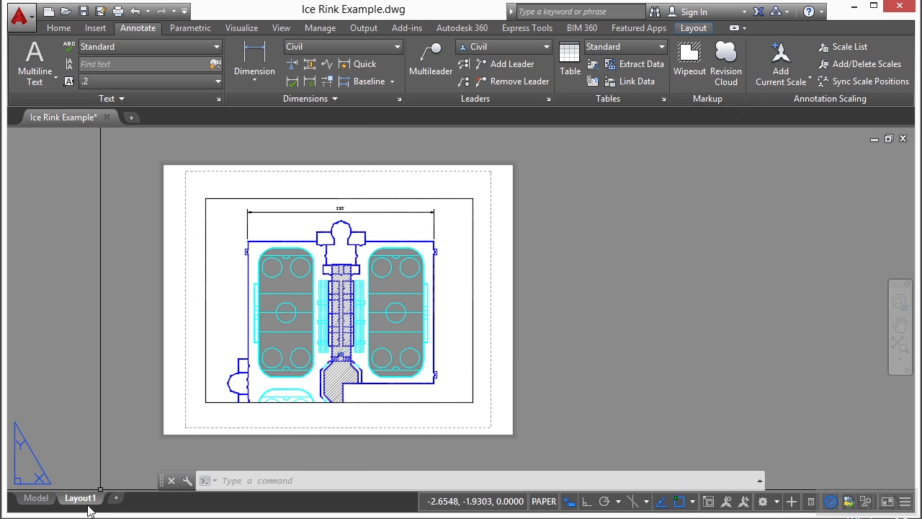
# - Add a new layout from the Layout1 tab menu and rename Layout2 to ICE RINK
pyautogui.rightClick(80, 498)
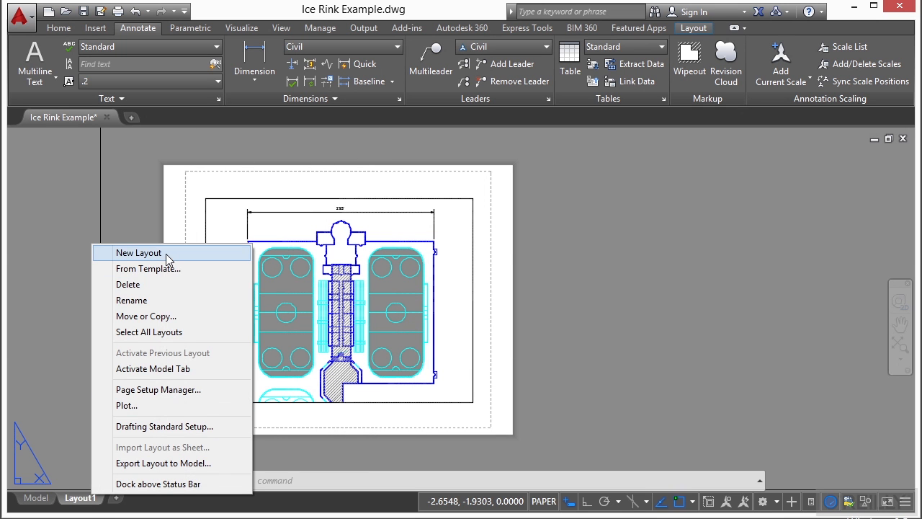
pyautogui.click(139, 252)
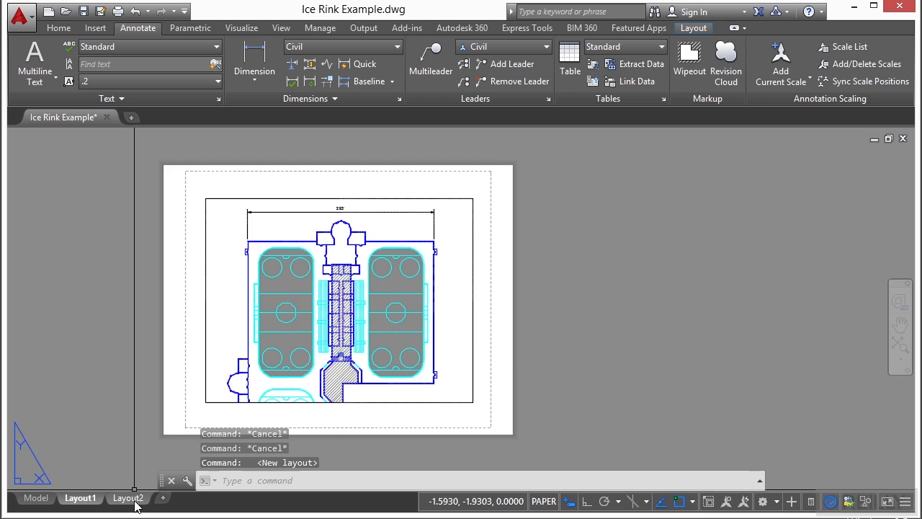
pyautogui.click(128, 498)
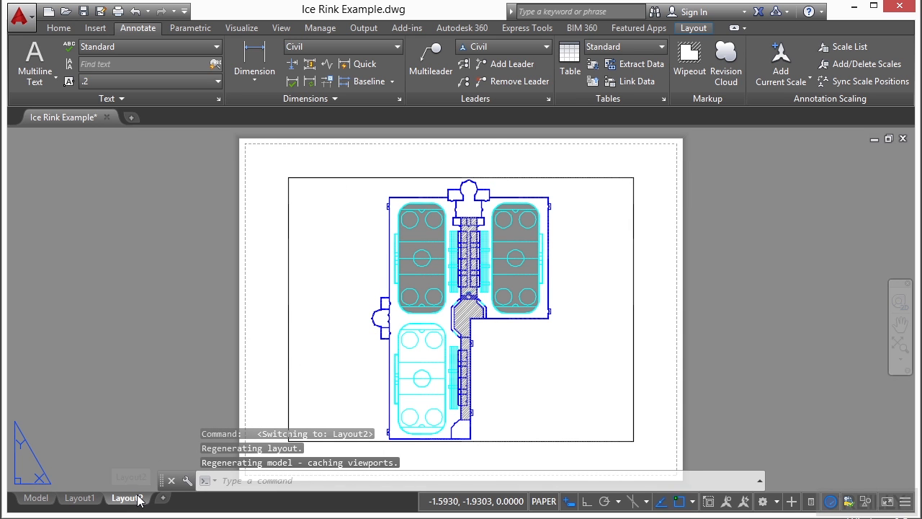
pyautogui.rightClick(126, 497)
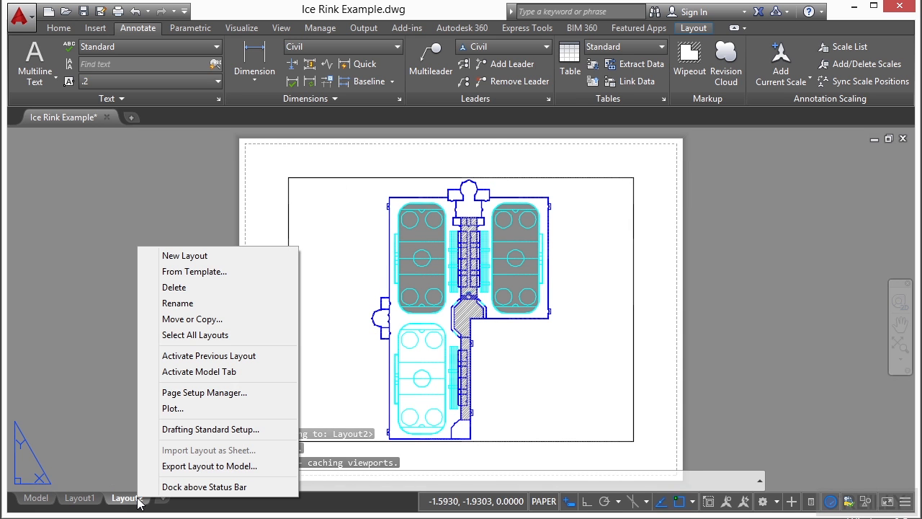
pyautogui.click(177, 302)
pyautogui.write('ICE RINK')
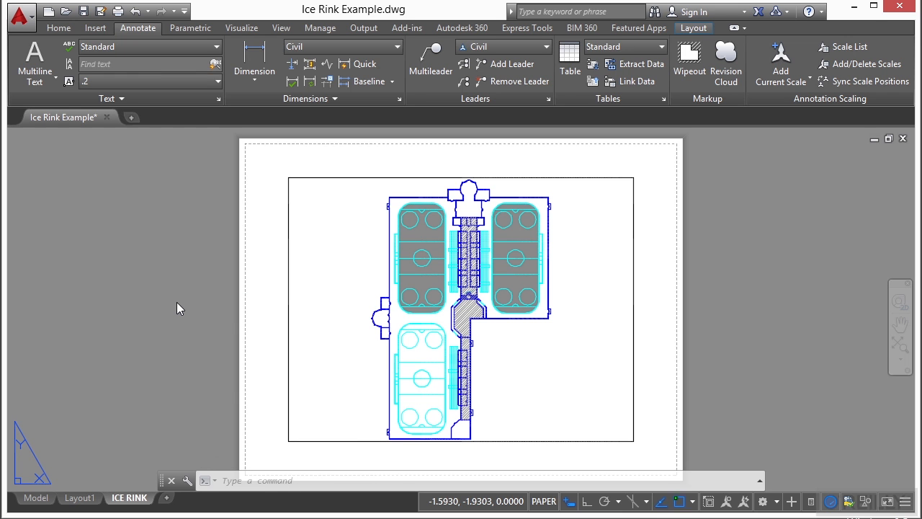
pyautogui.moveTo(207, 359)
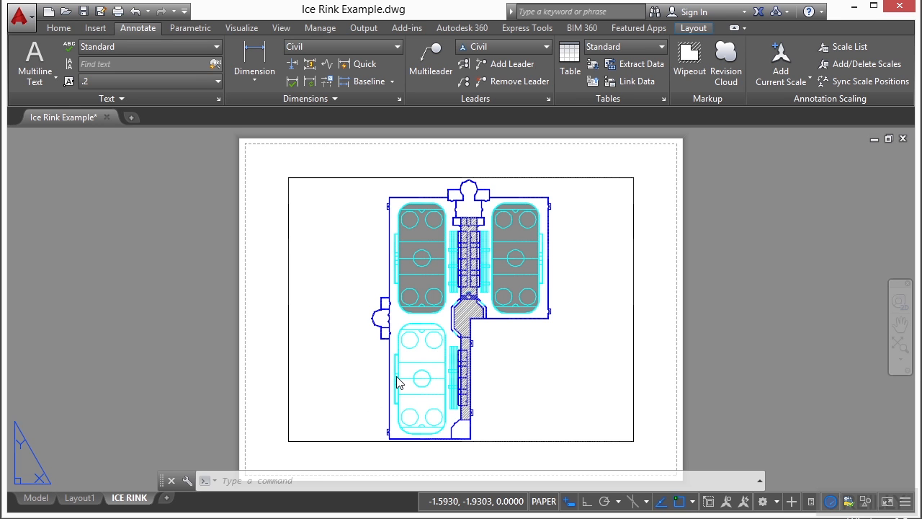
pyautogui.moveTo(542, 355)
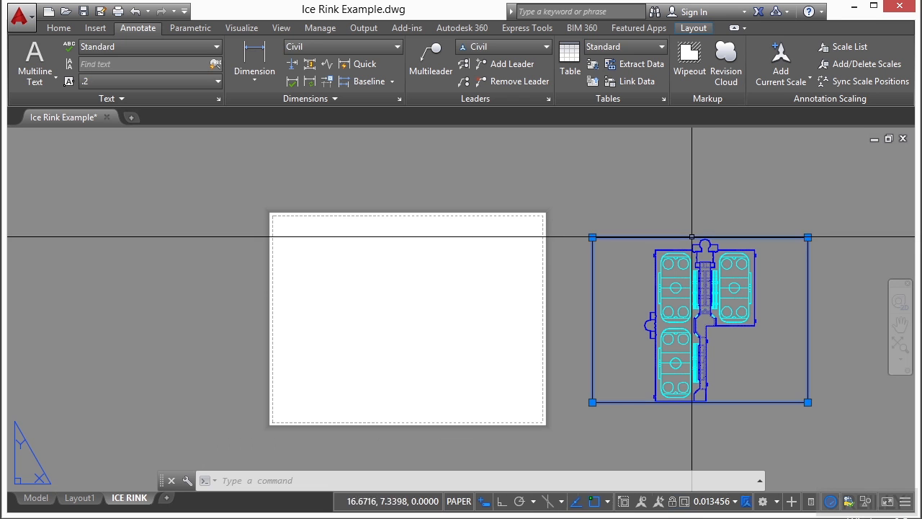
# - Replace the default viewport with a small rectangular viewport near the lower-left corner
pyautogui.click(808, 238)
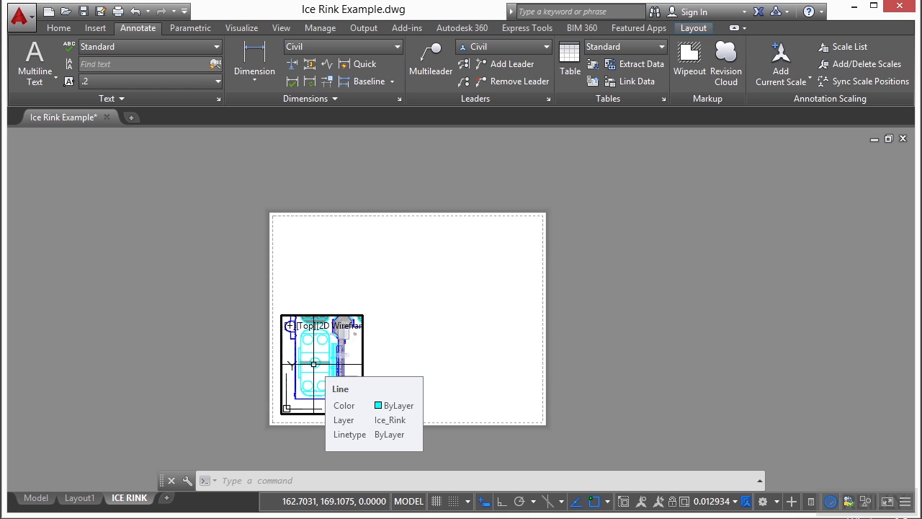
# - Set the small viewport to 1:100 from the status bar scale list
pyautogui.click(745, 501)
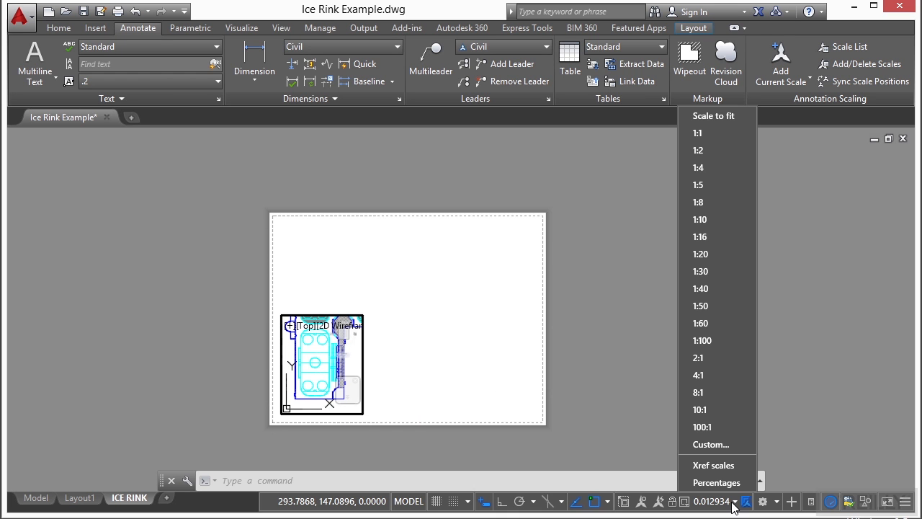
pyautogui.moveTo(458, 399)
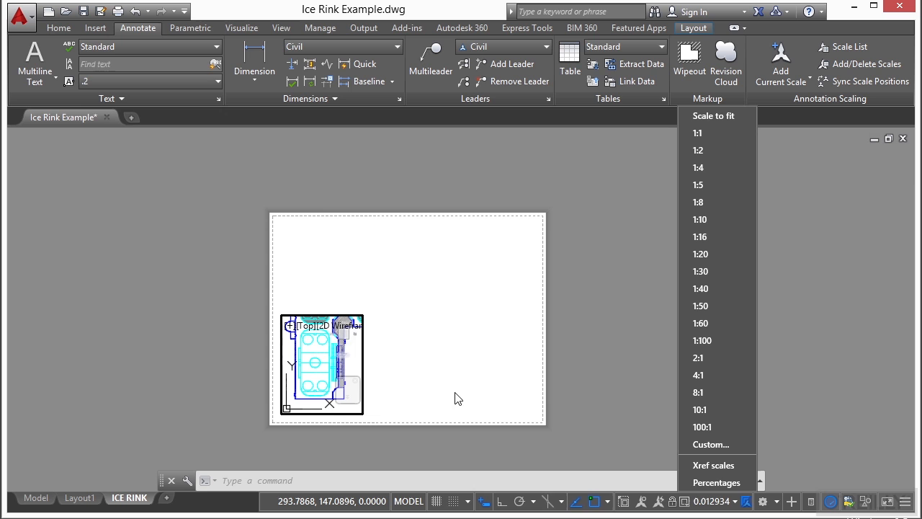
pyautogui.moveTo(717, 502)
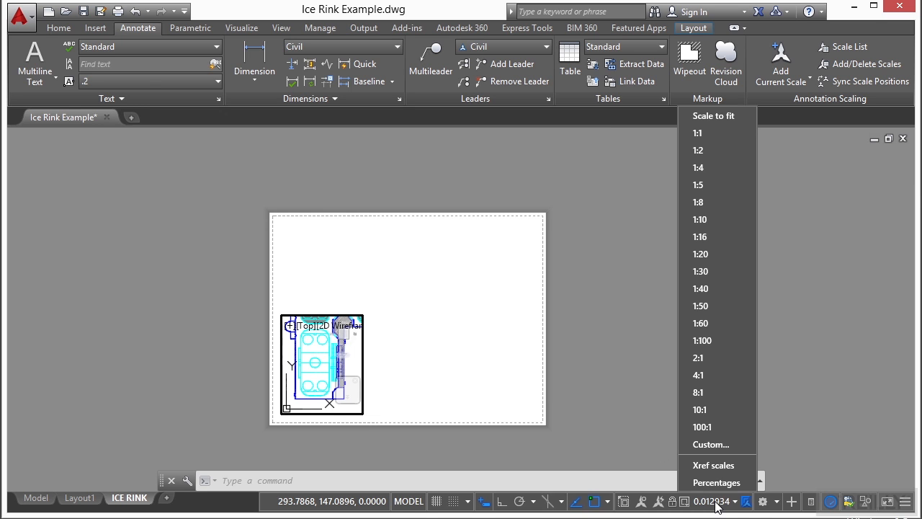
pyautogui.moveTo(710, 392)
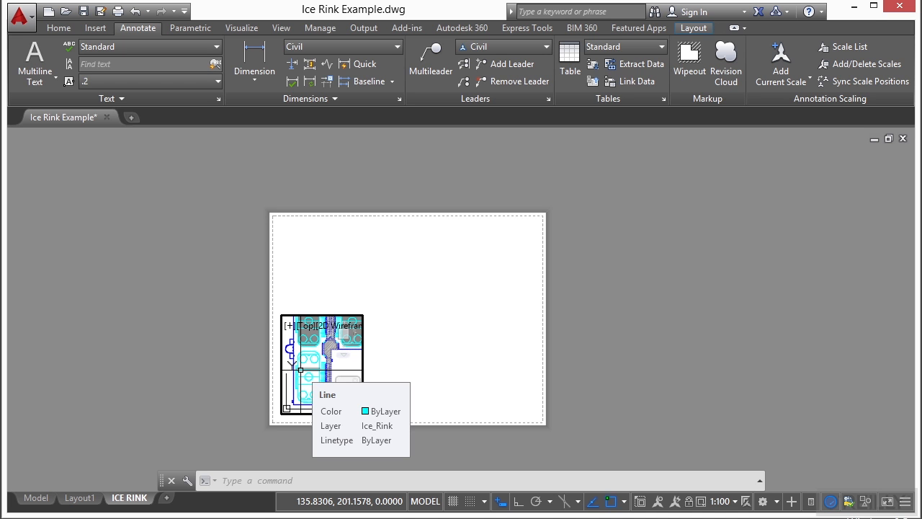
pyautogui.moveTo(522, 432)
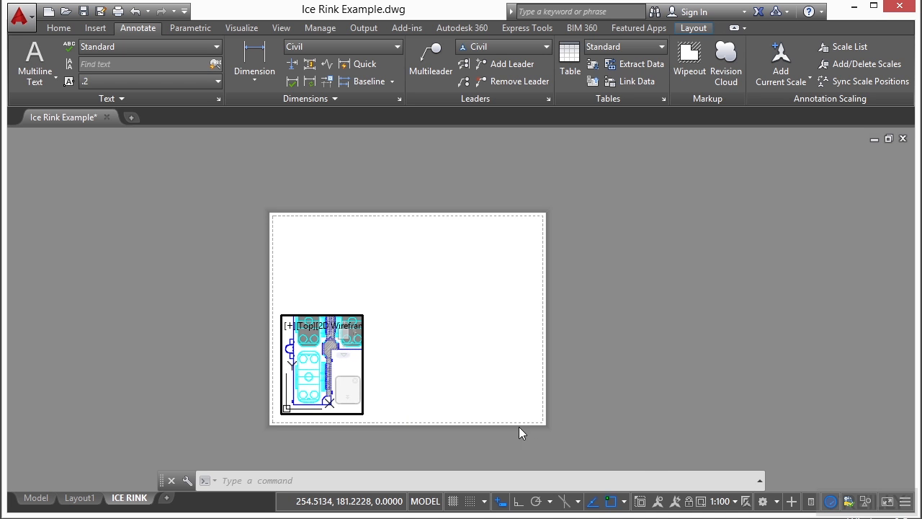
pyautogui.moveTo(688, 500)
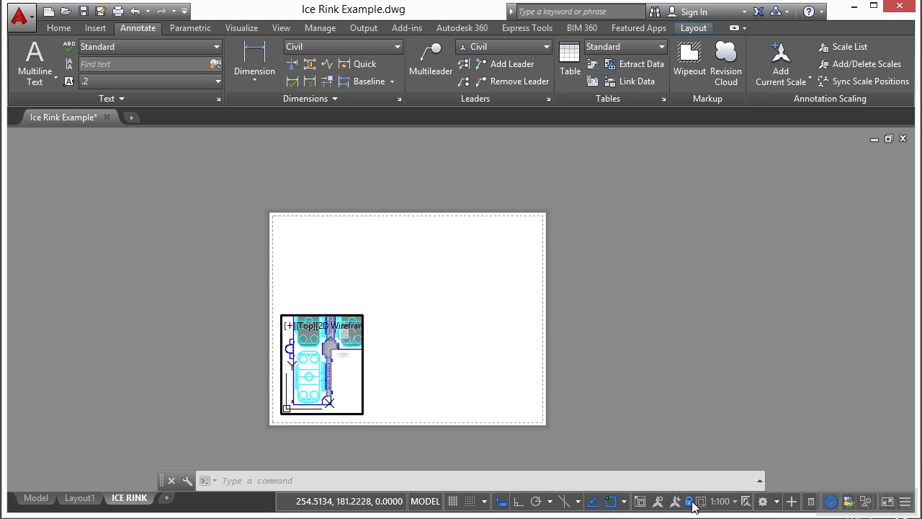
pyautogui.moveTo(304, 357)
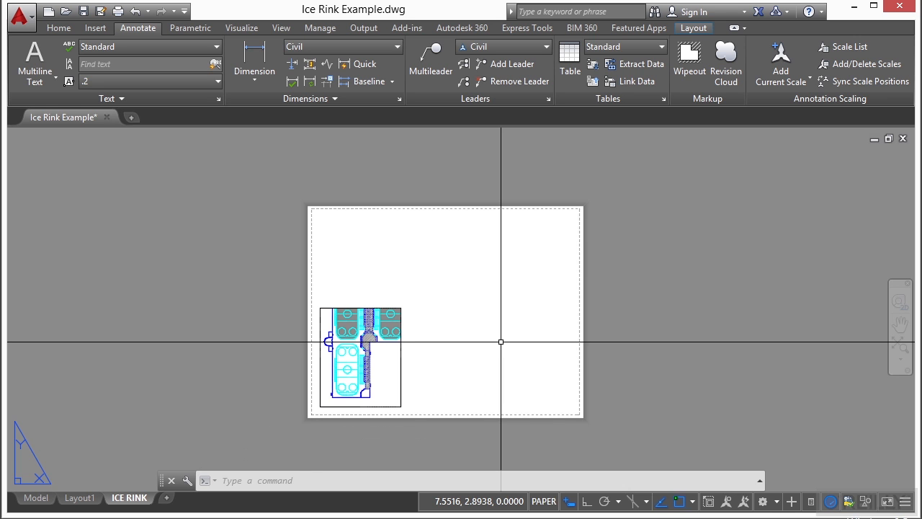
# - Show the Rectangular, Polygonal and Object viewport options in the Layout Viewports panel
pyautogui.click(281, 28)
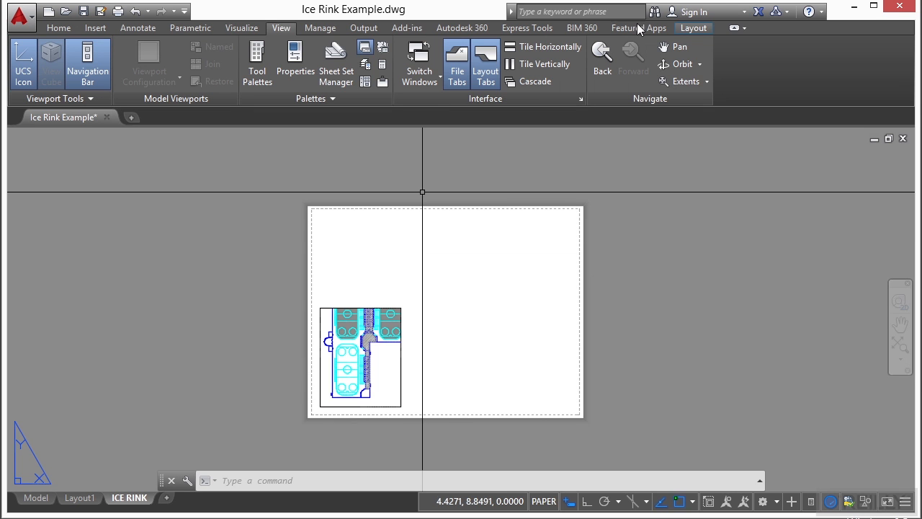
pyautogui.click(693, 28)
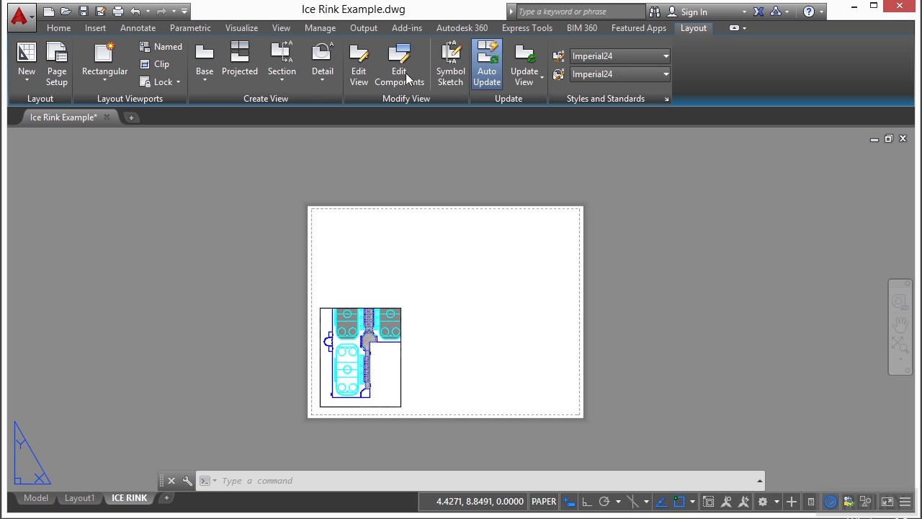
pyautogui.moveTo(119, 104)
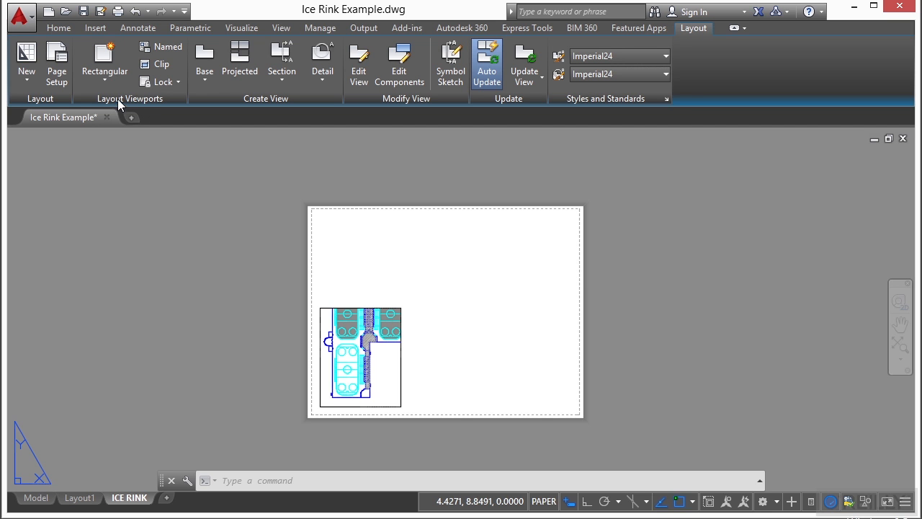
pyautogui.moveTo(135, 99)
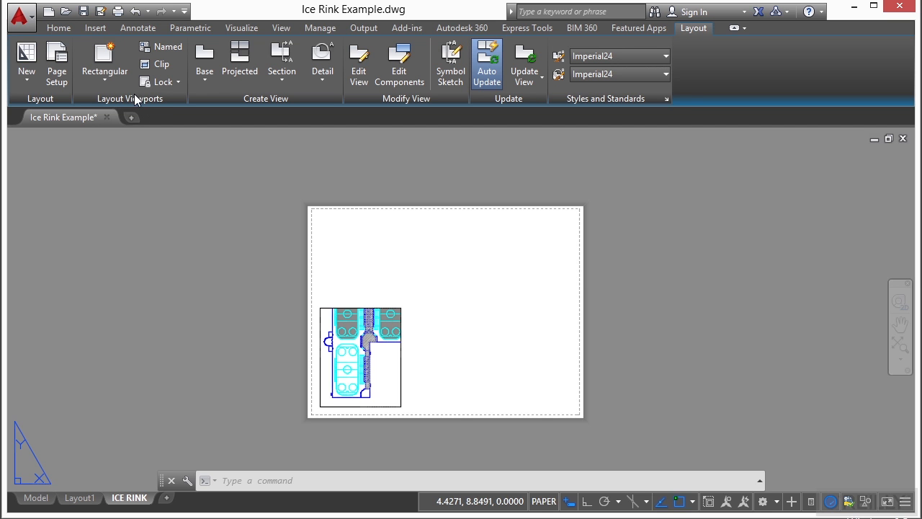
pyautogui.moveTo(105, 64)
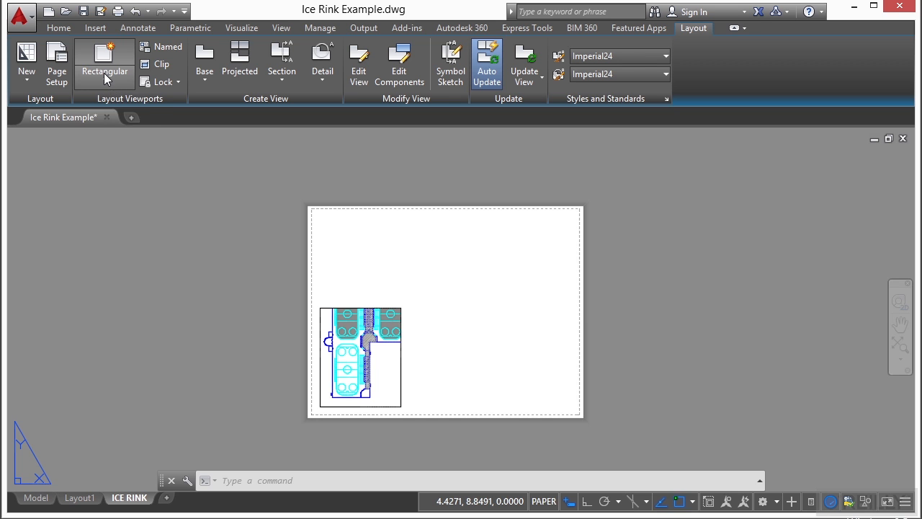
pyautogui.click(105, 71)
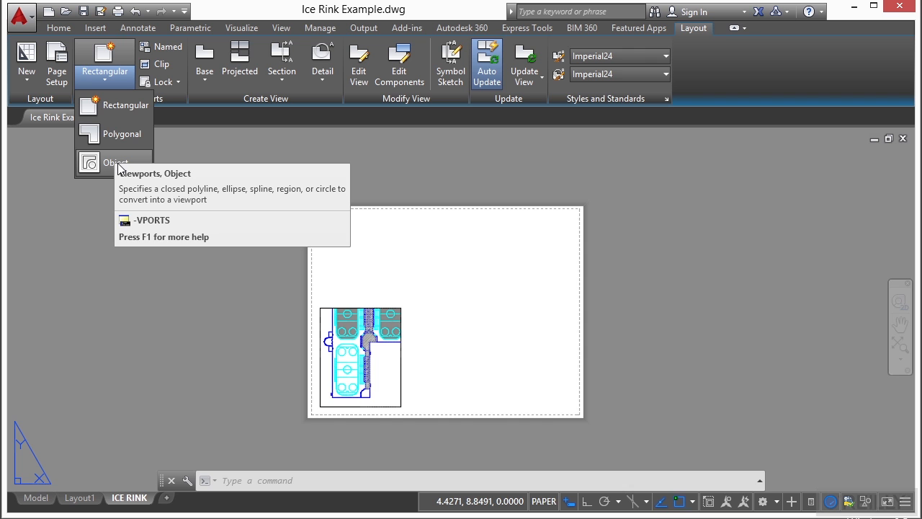
pyautogui.moveTo(125, 105)
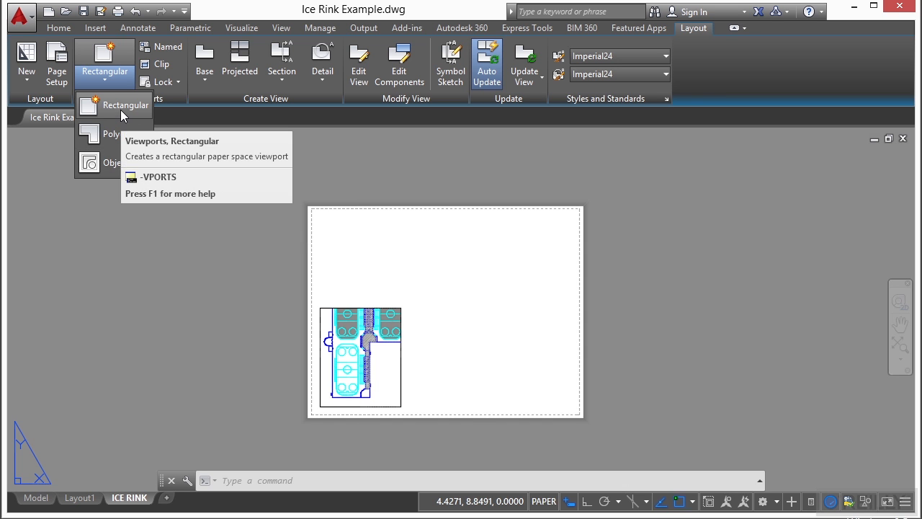
pyautogui.moveTo(133, 133)
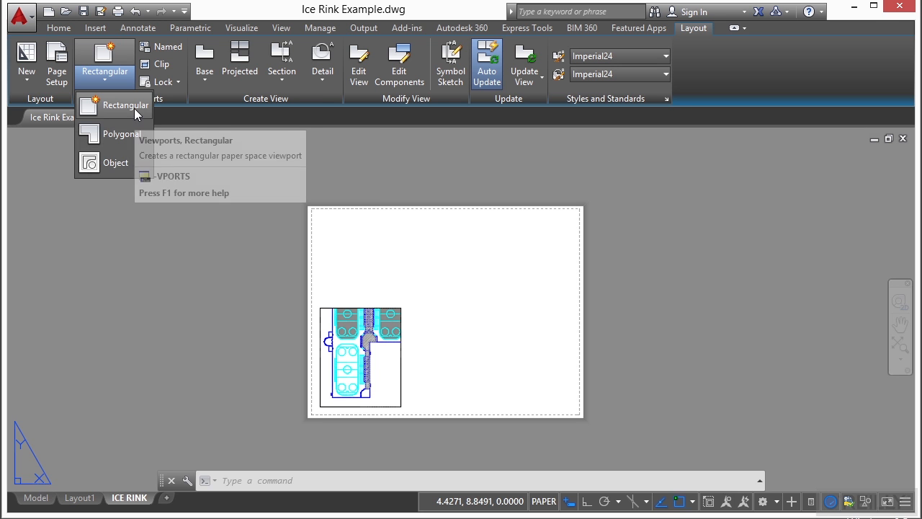
# - Draw a rectangular viewport on the sheet's right showing the rink entrance at 1:30
pyautogui.click(124, 104)
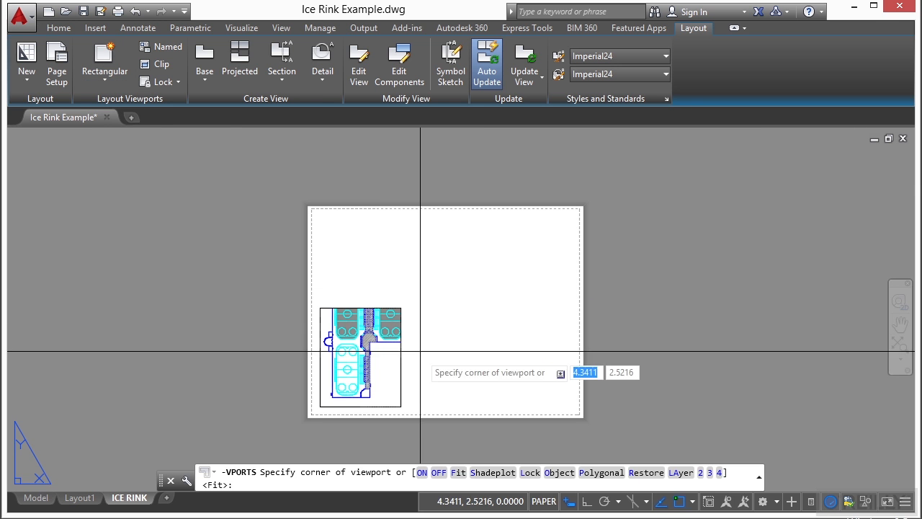
pyautogui.click(560, 218)
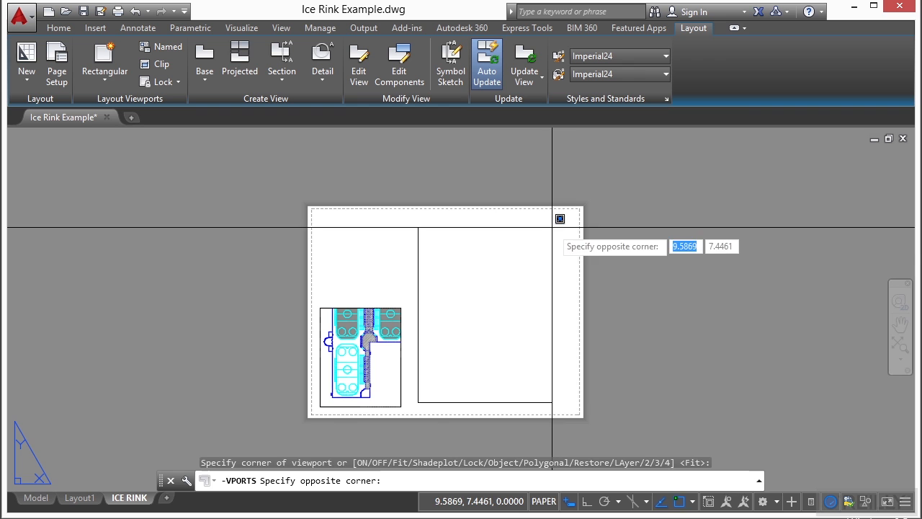
pyautogui.click(555, 227)
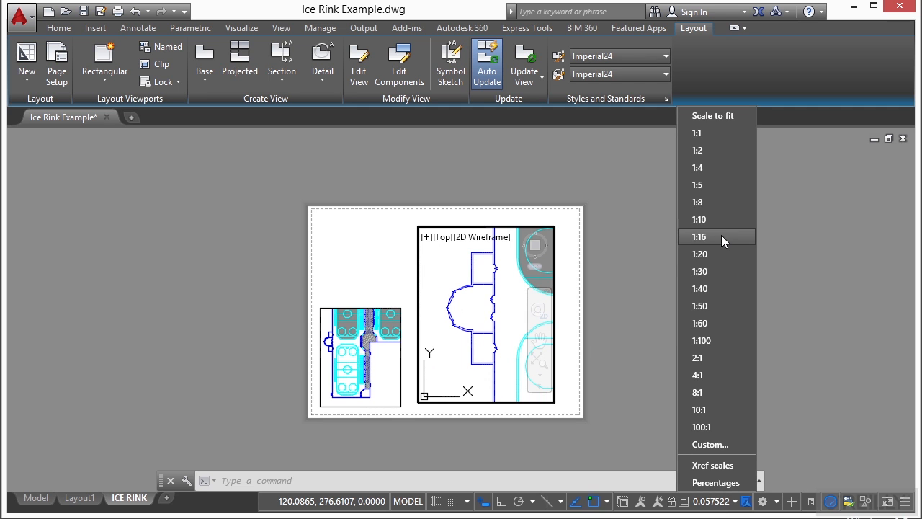
pyautogui.click(699, 271)
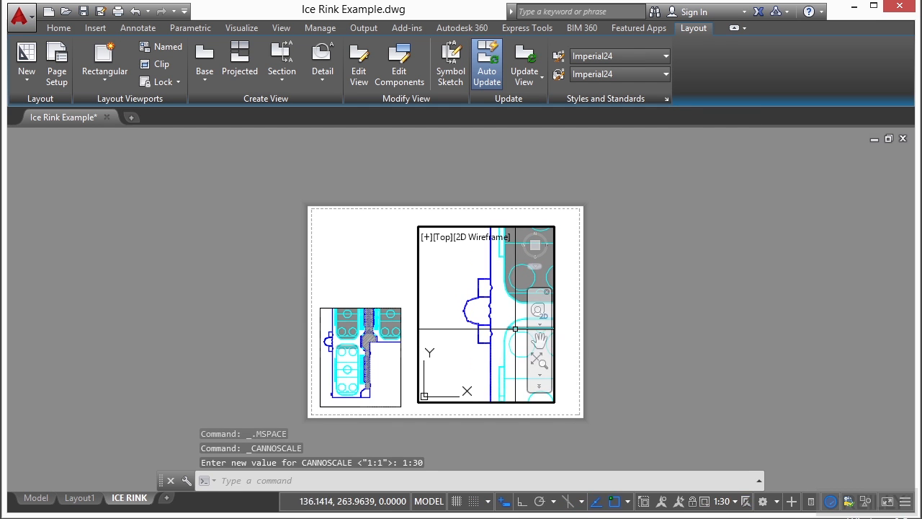
pyautogui.click(724, 501)
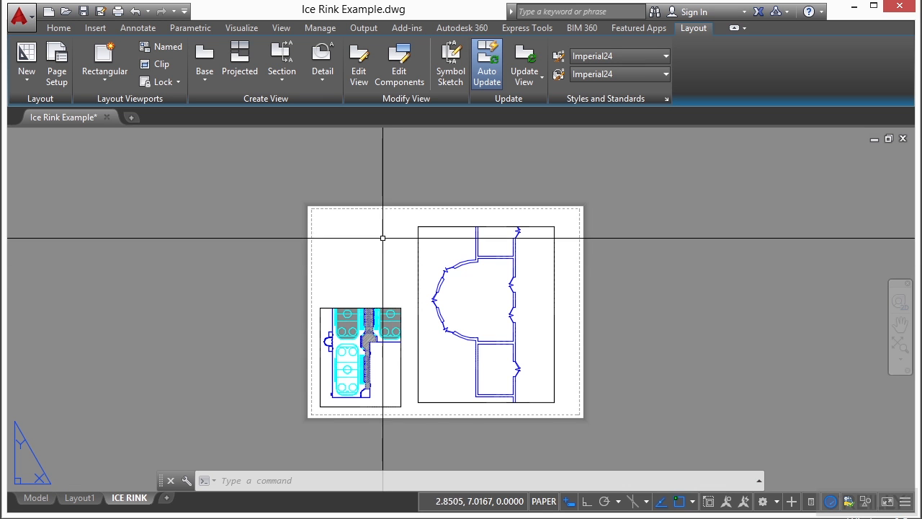
# - Add 32' and 30' linear dimensions and an aligned dimension to the entrance
pyautogui.click(138, 27)
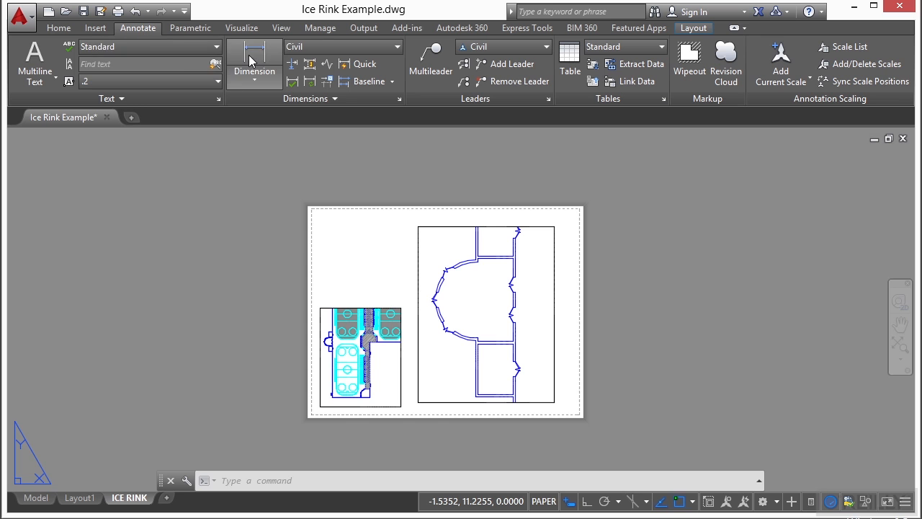
pyautogui.click(253, 61)
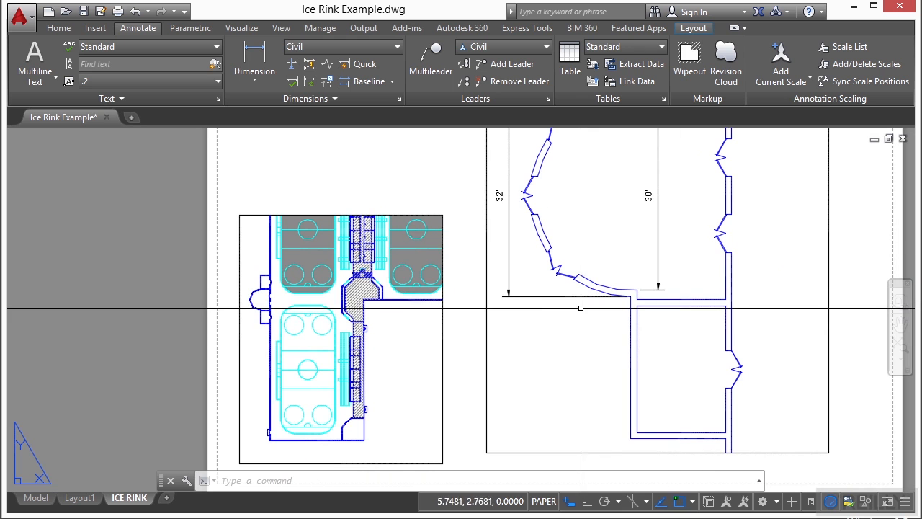
pyautogui.doubleClick(339, 339)
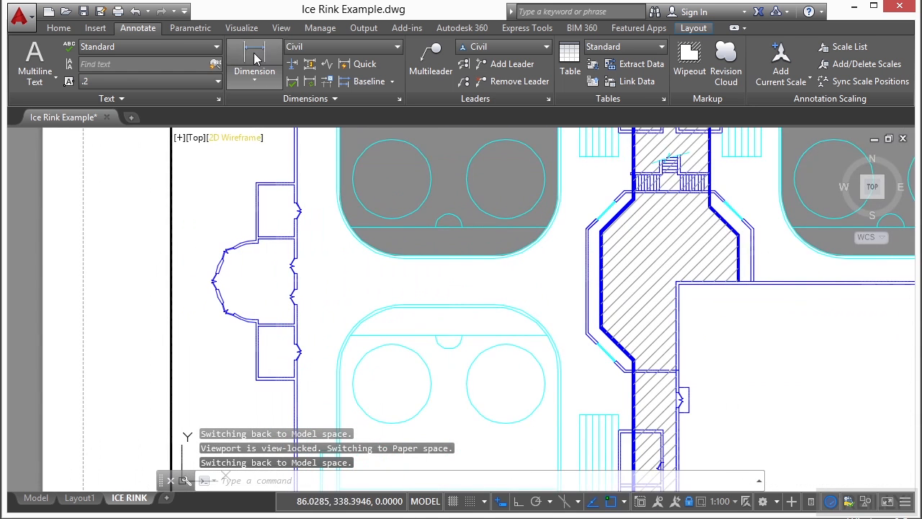
pyautogui.click(254, 70)
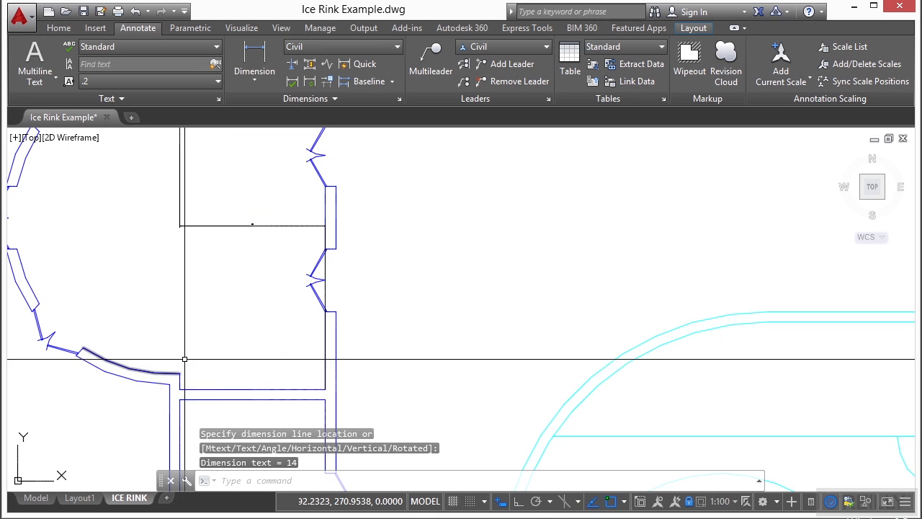
pyautogui.click(253, 71)
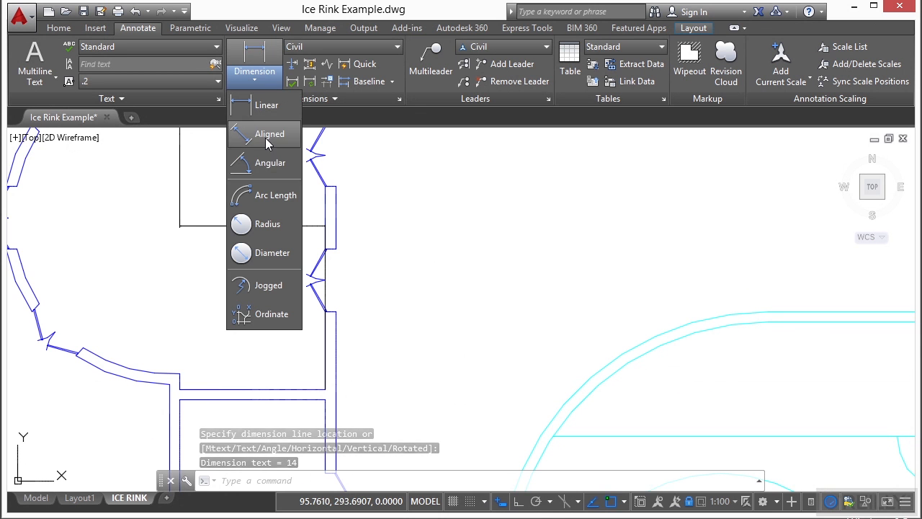
pyautogui.click(270, 134)
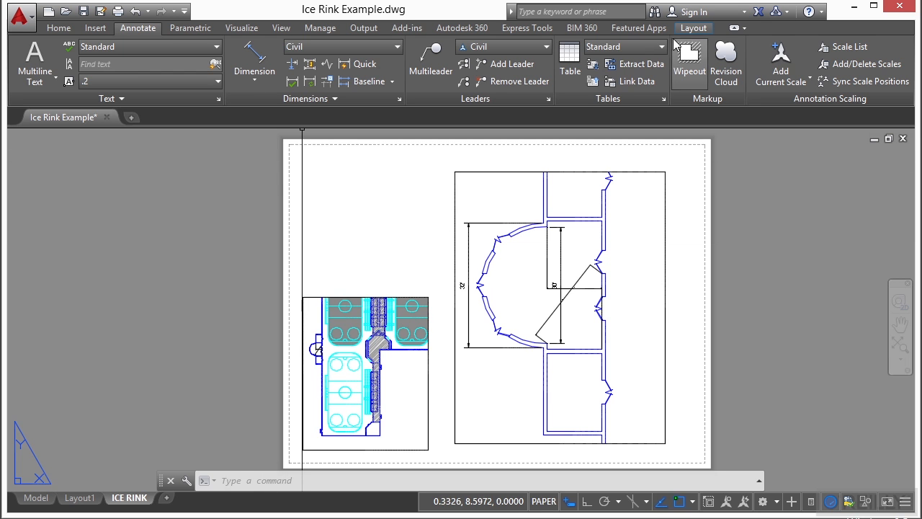
# - Draw an irregular polygonal viewport above the rectangular rink viewport and reshape it
pyautogui.click(694, 27)
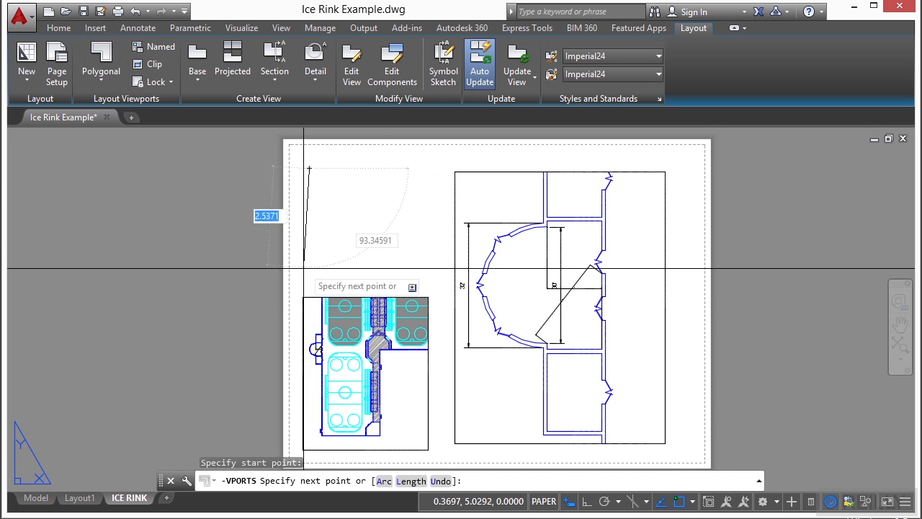
pyautogui.click(309, 170)
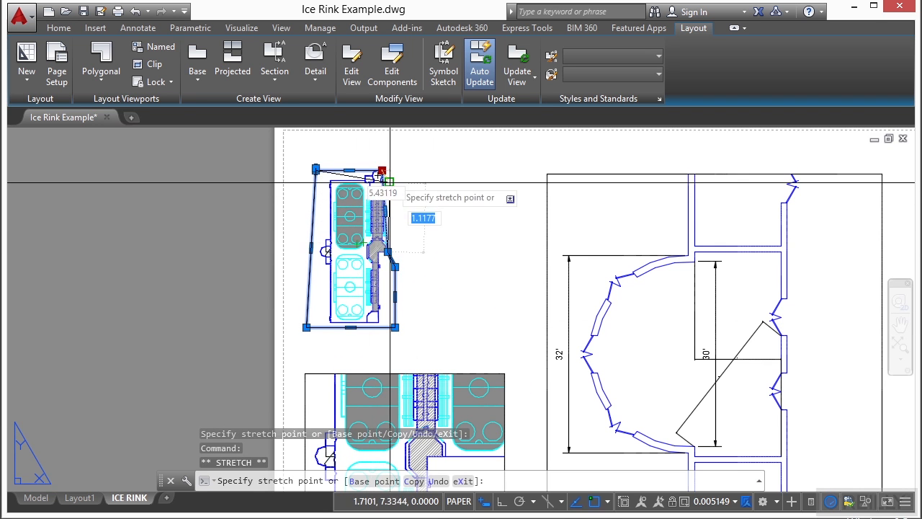
pyautogui.rightClick(353, 216)
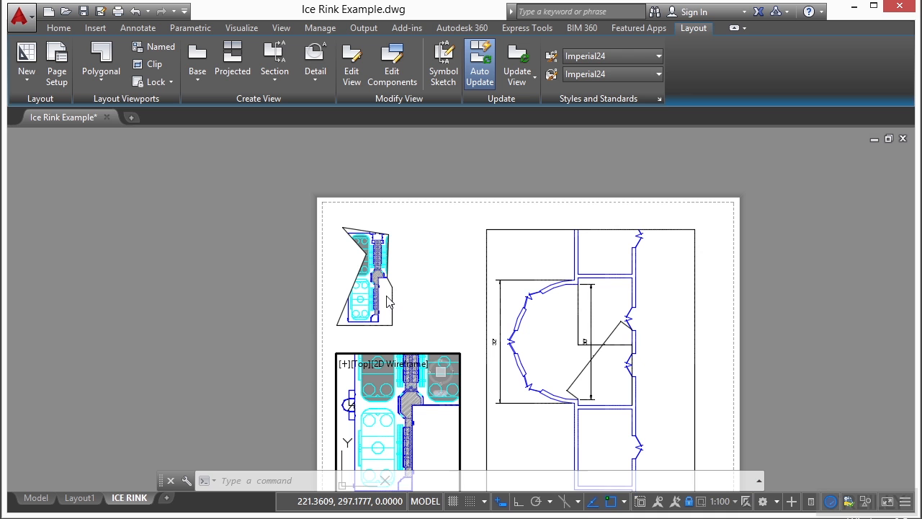
pyautogui.moveTo(558, 399)
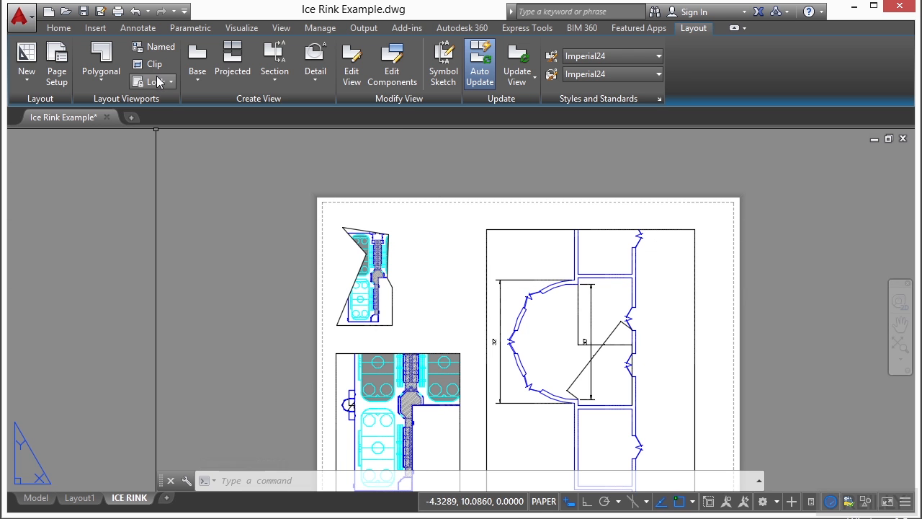
pyautogui.moveTo(152, 65)
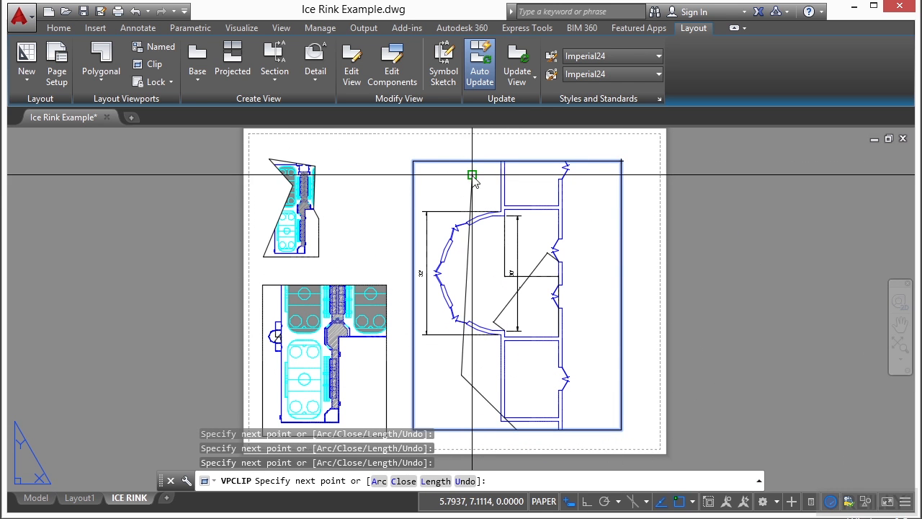
# - Clip the entrance viewport with VPCLIP and freeze Ice_Rink in the polygonal viewport
pyautogui.write('CL')
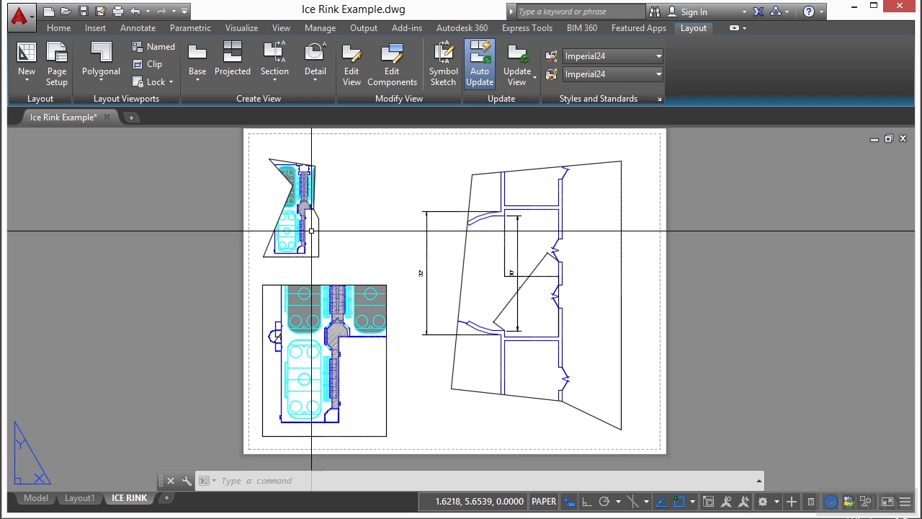
pyautogui.click(59, 27)
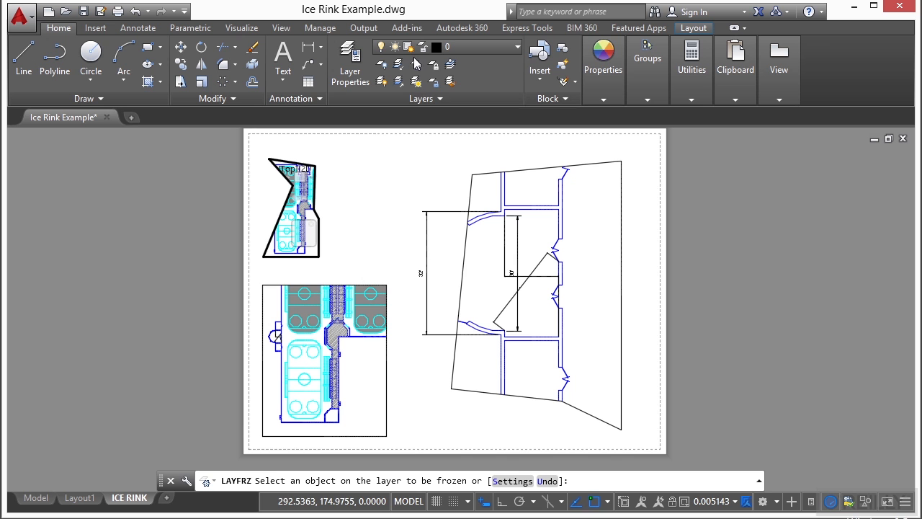
pyautogui.click(302, 230)
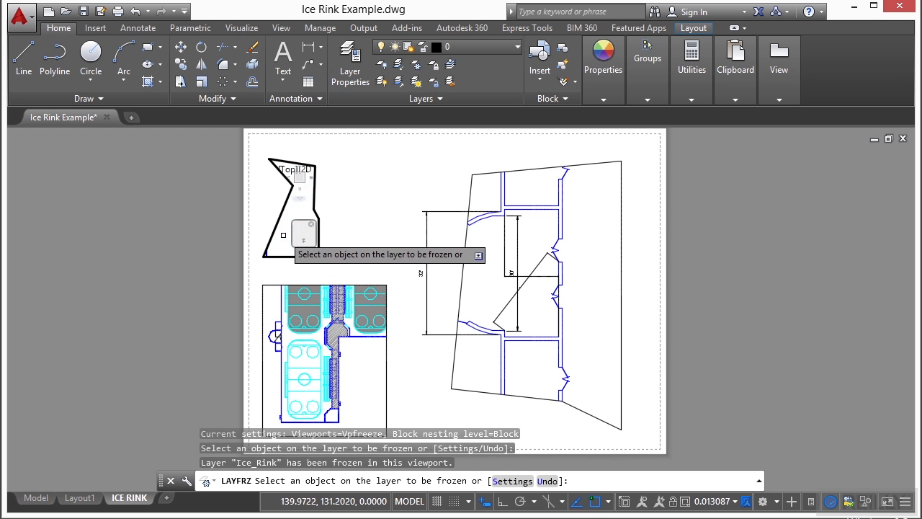